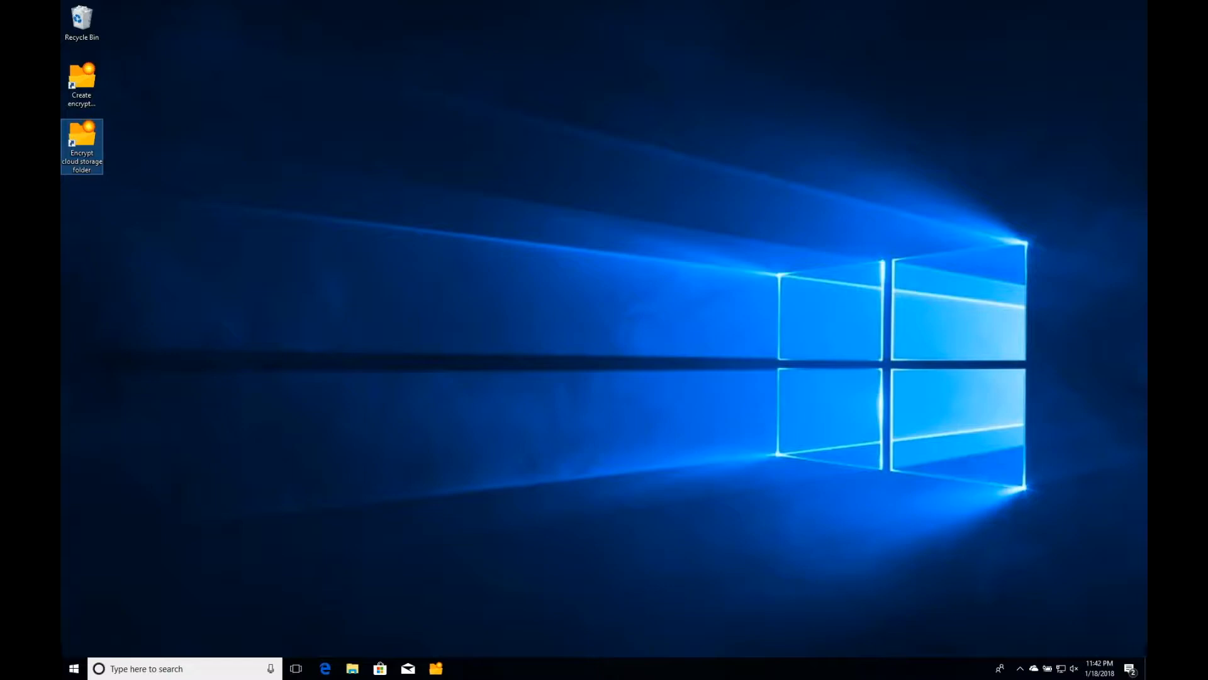
mouse_move(309, 278)
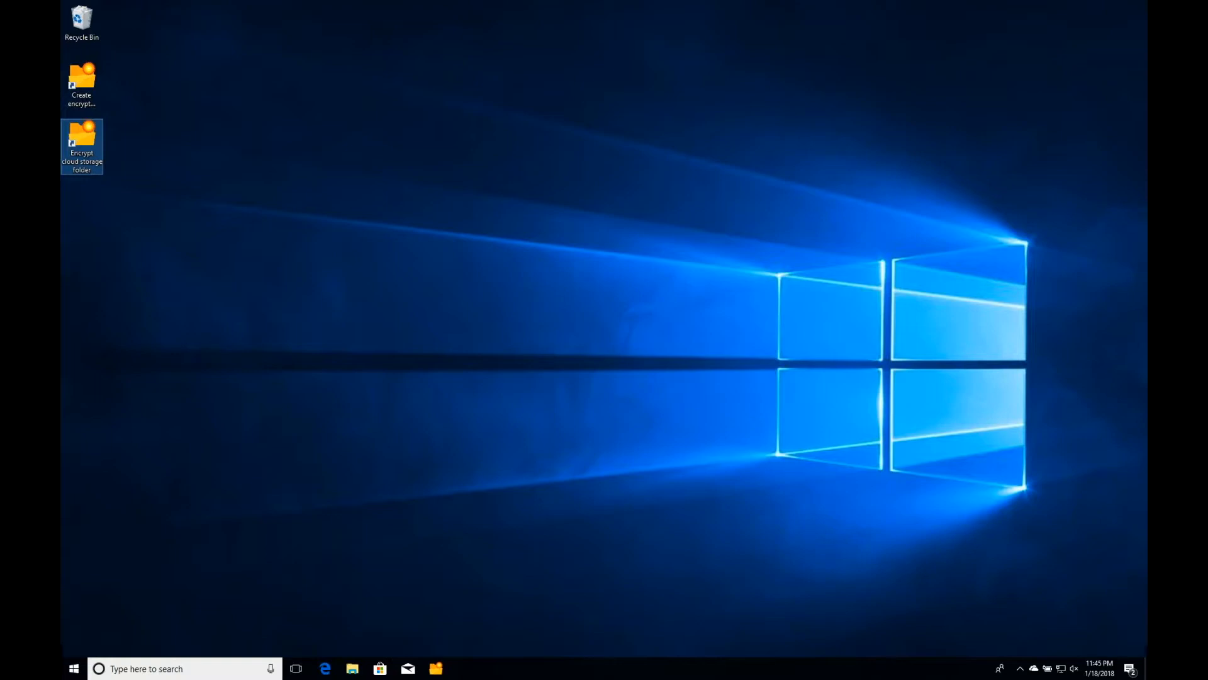
mouse_move(434, 320)
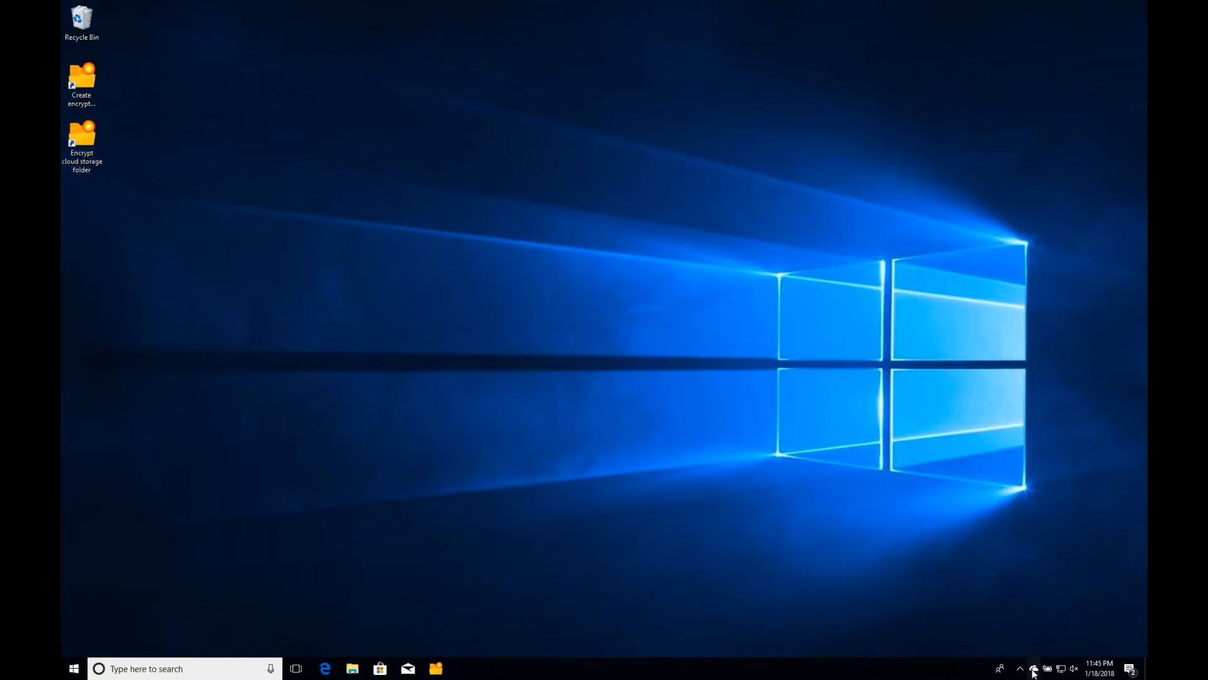
mouse_move(1034, 672)
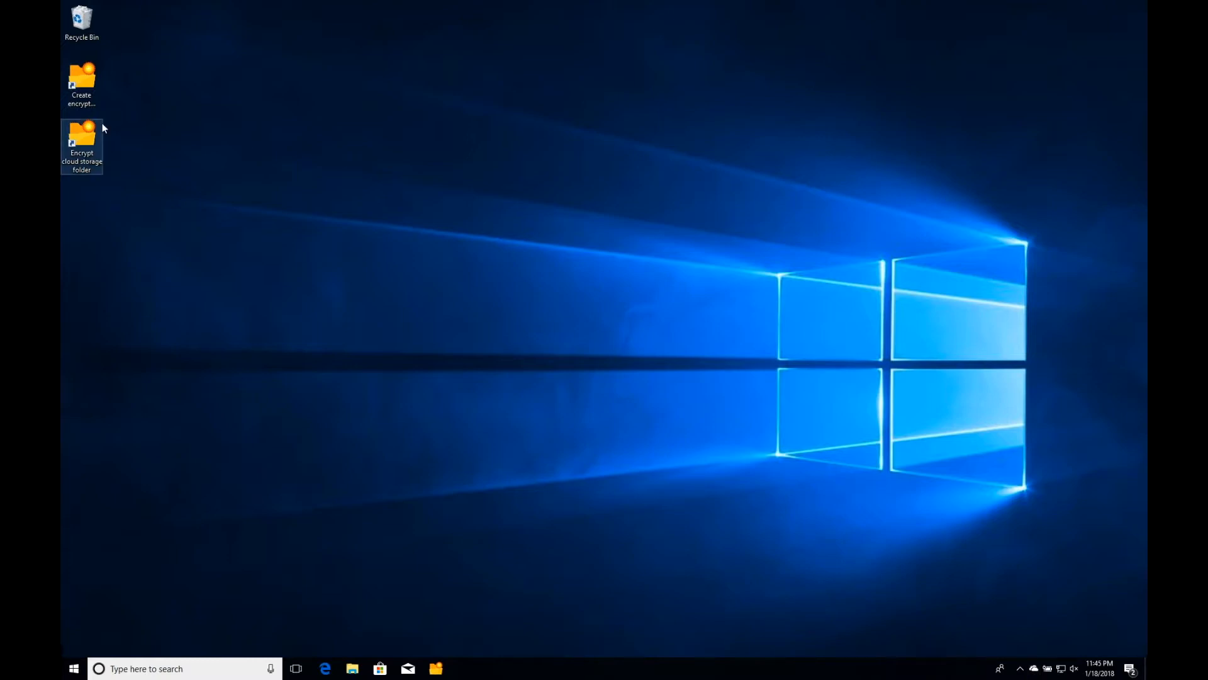
mouse_move(194, 454)
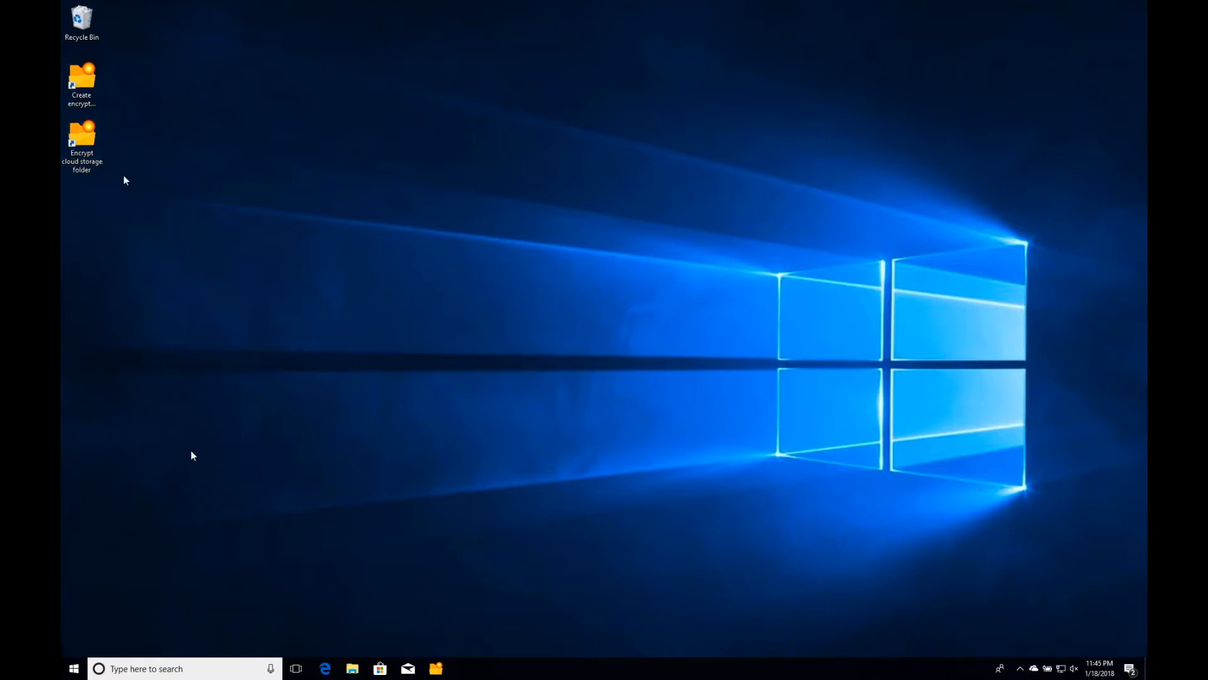
mouse_move(296, 572)
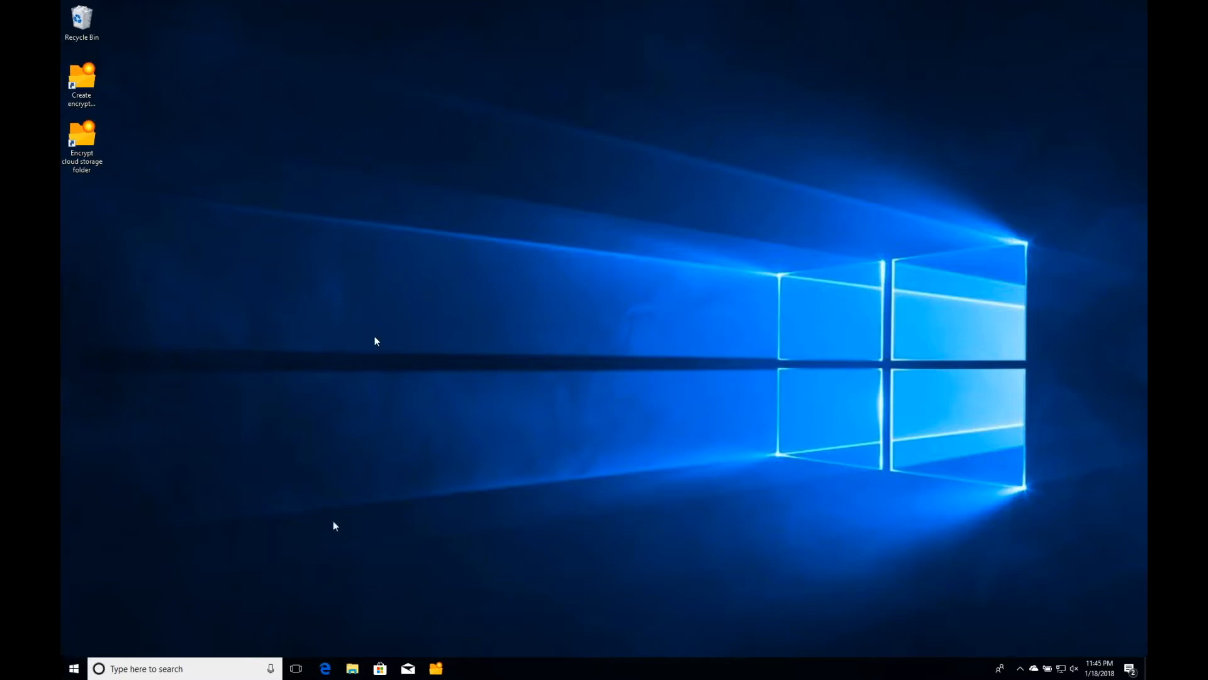
Launch the Encrypt cloud storage folder wizard and continue to folder selection.
right_click(377, 341)
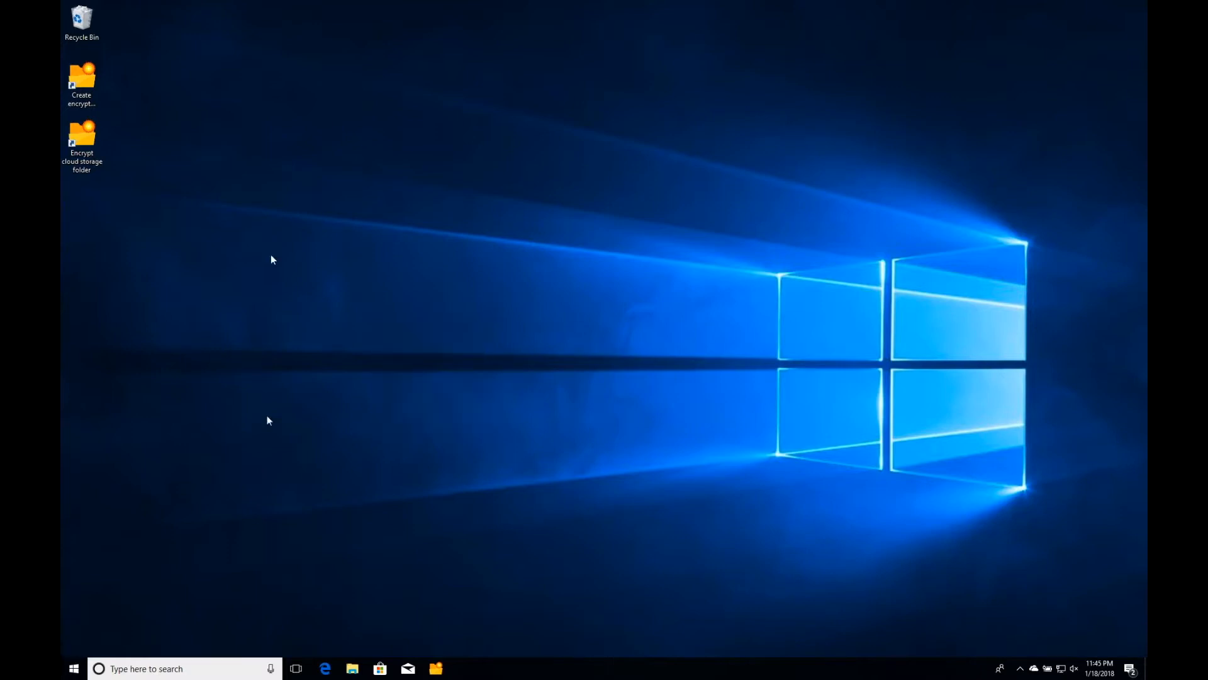
left_click(81, 144)
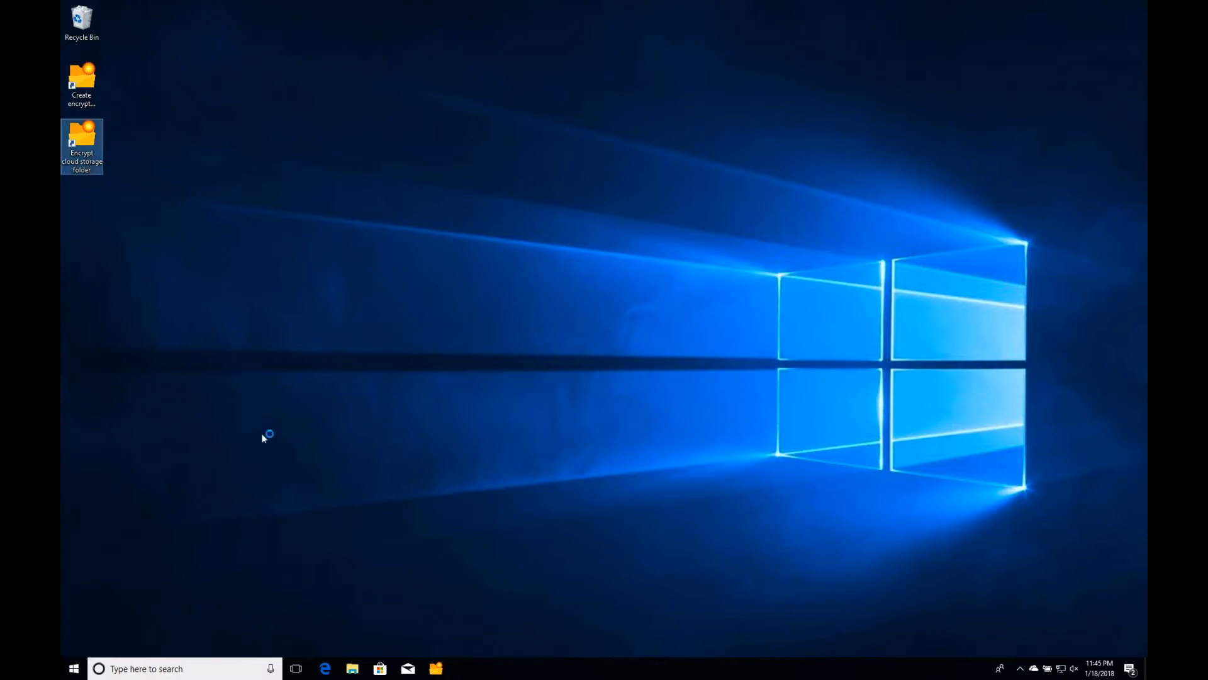
double_click(80, 75)
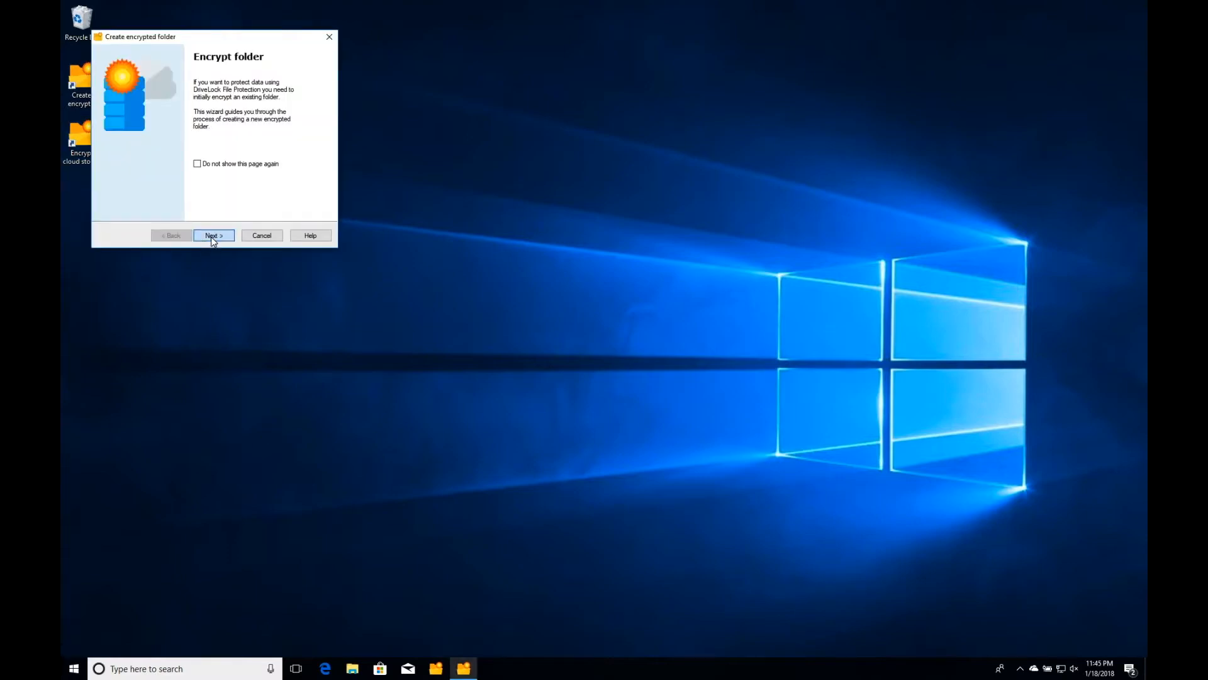
left_click(212, 236)
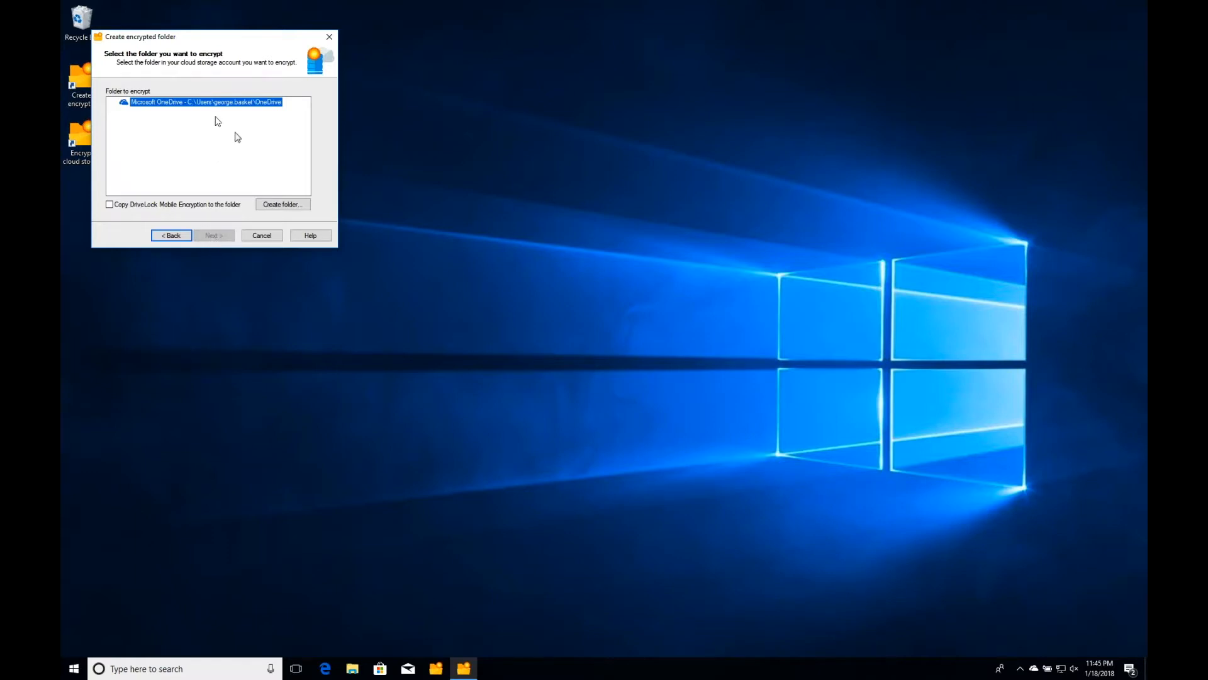
mouse_move(269, 184)
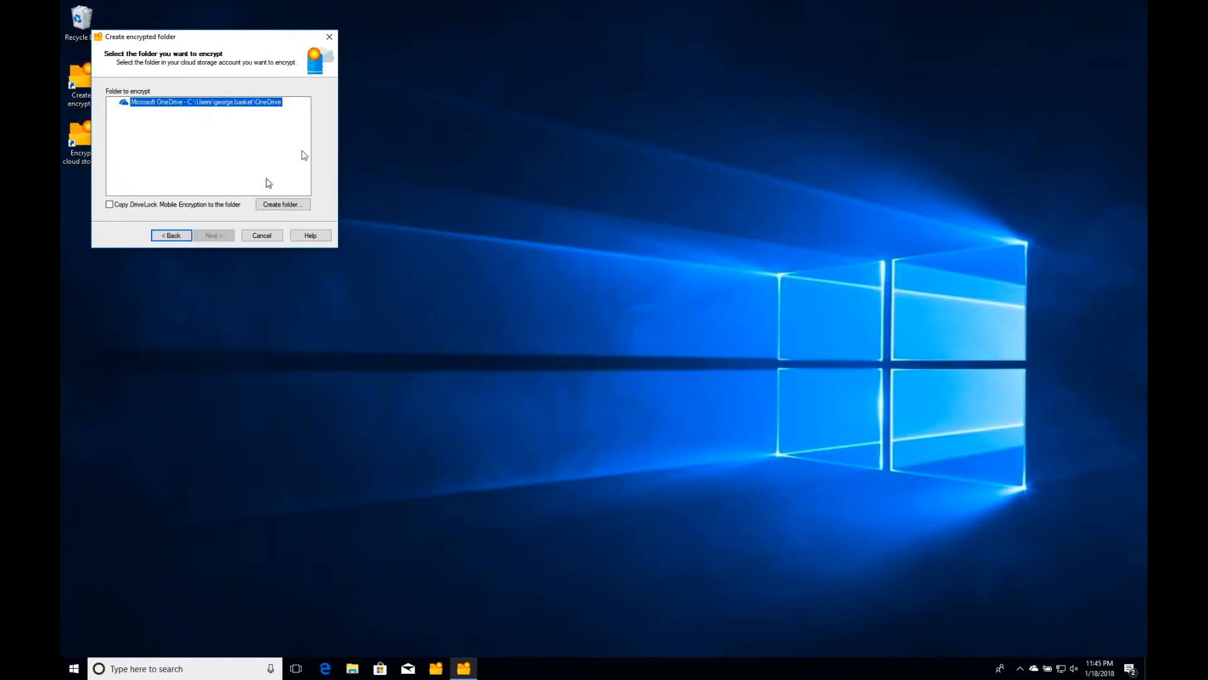
Create a OneDrive folder 'Test New Content Video' and choose it as the folder to encrypt.
left_click(282, 204)
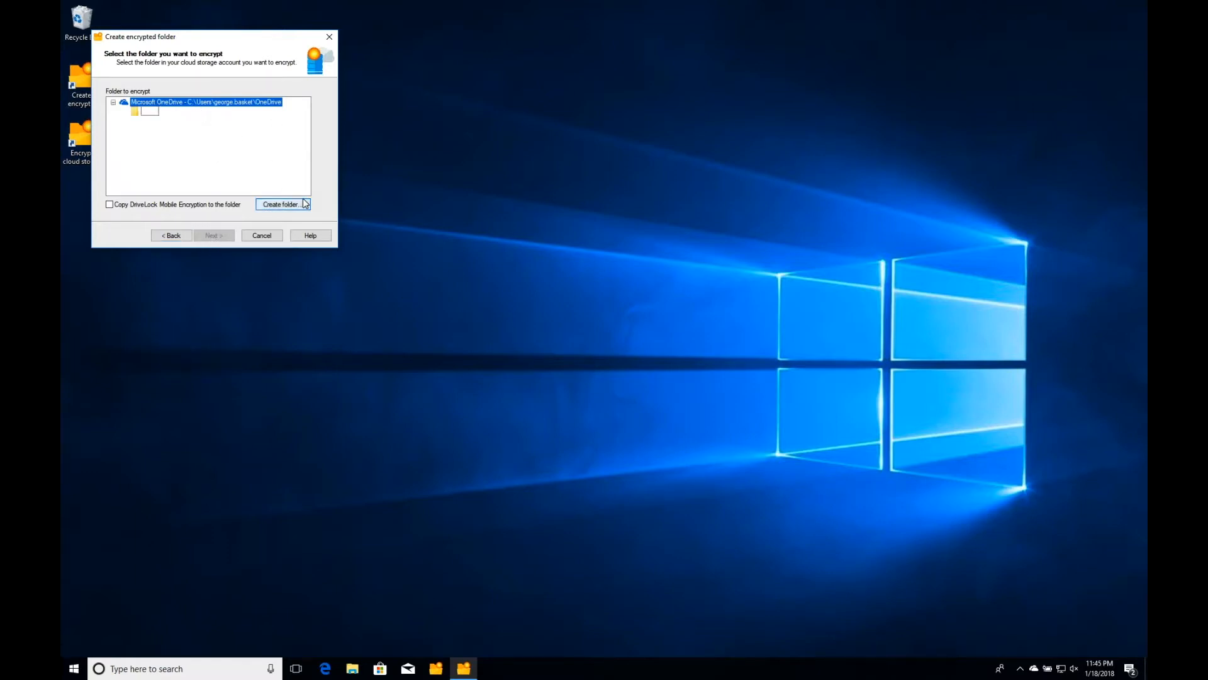
type("Test New Content Video")
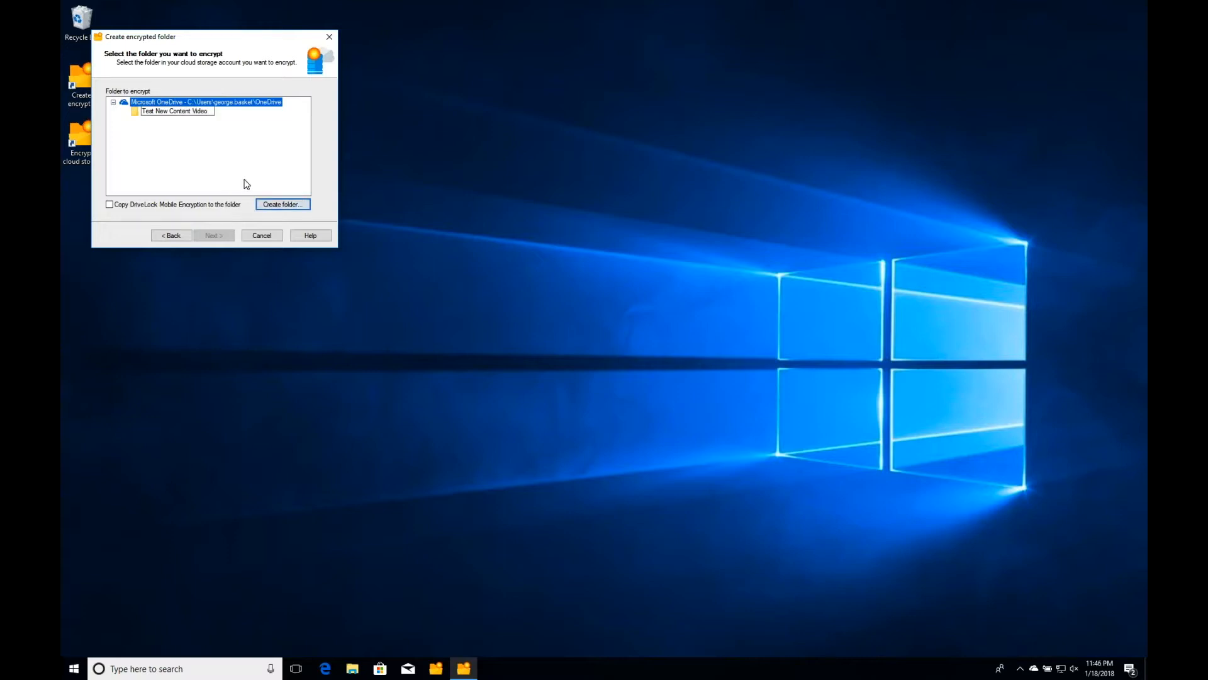
left_click(174, 111)
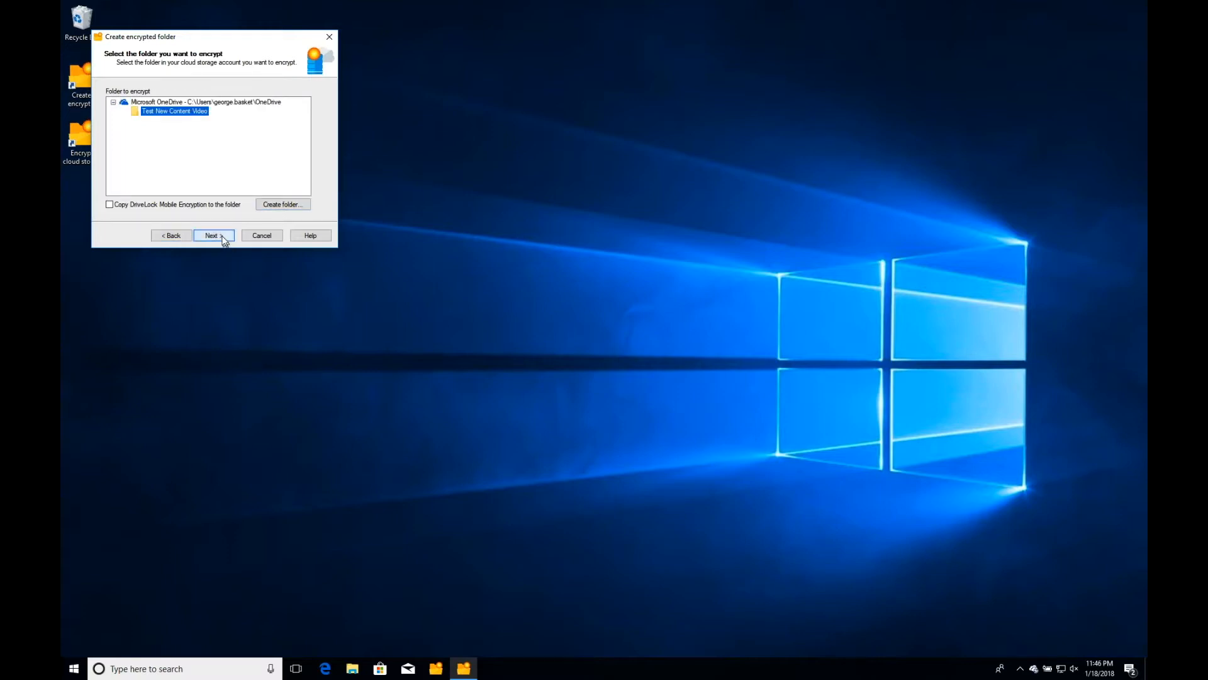
left_click(213, 235)
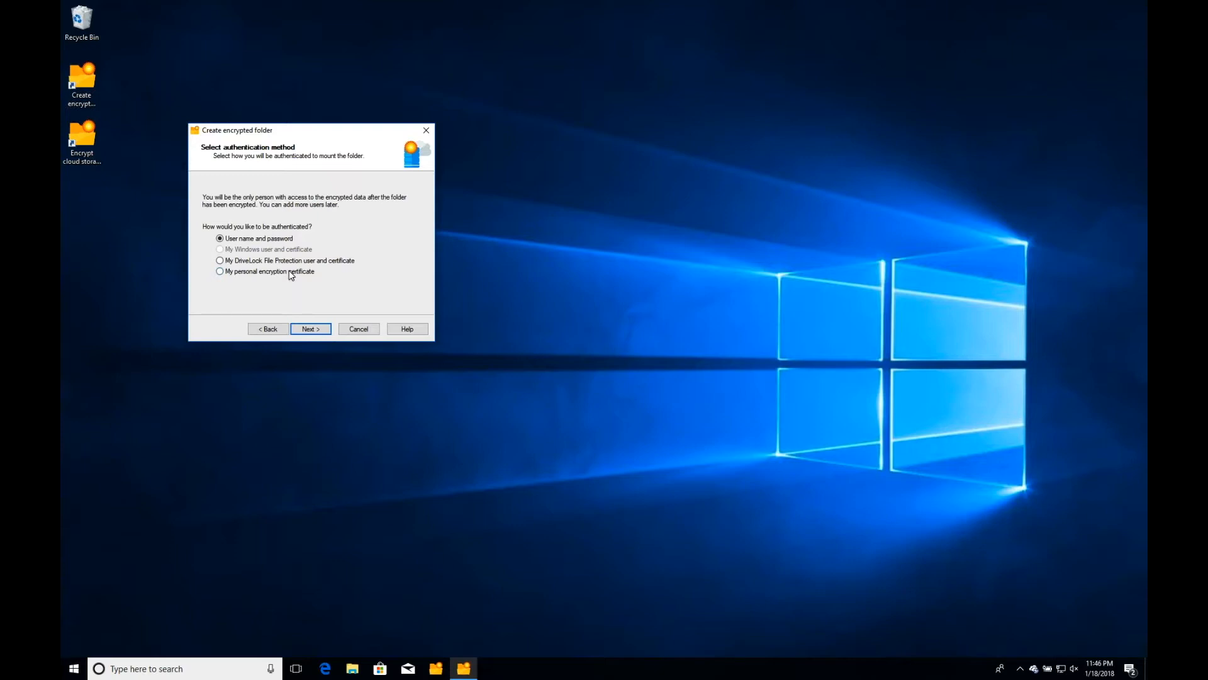
Use DriveLock user-and-certificate authentication, create the encrypted folder and finish the wizard.
left_click(219, 261)
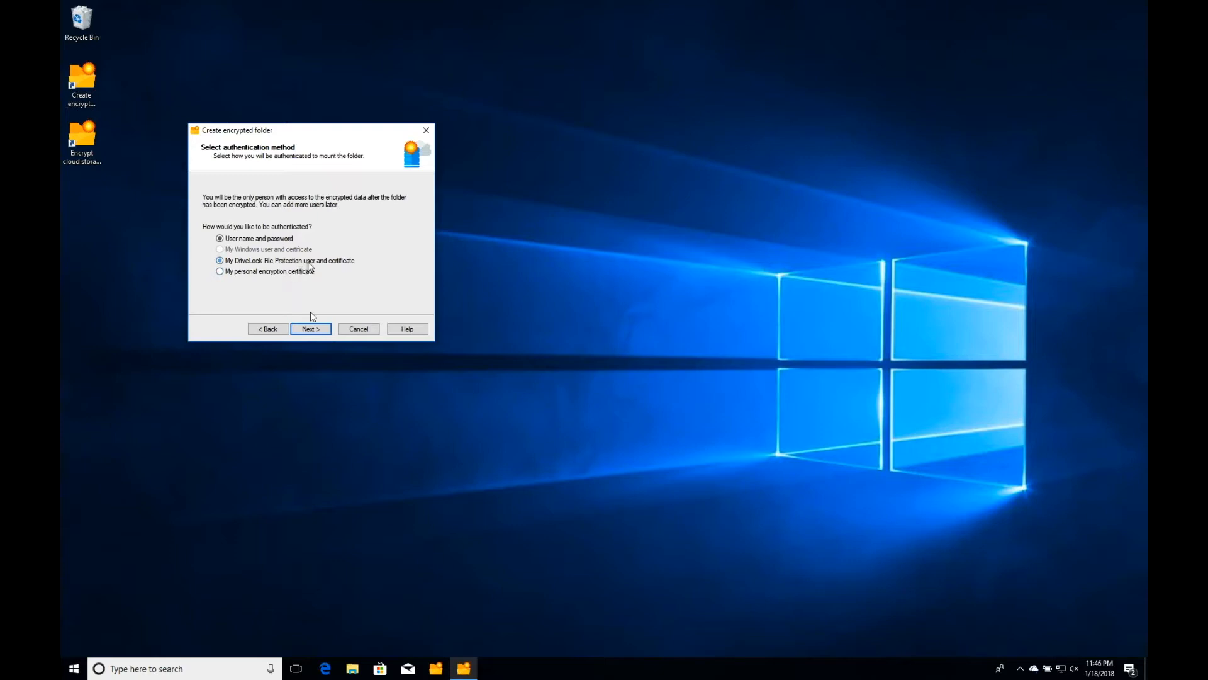
left_click(309, 328)
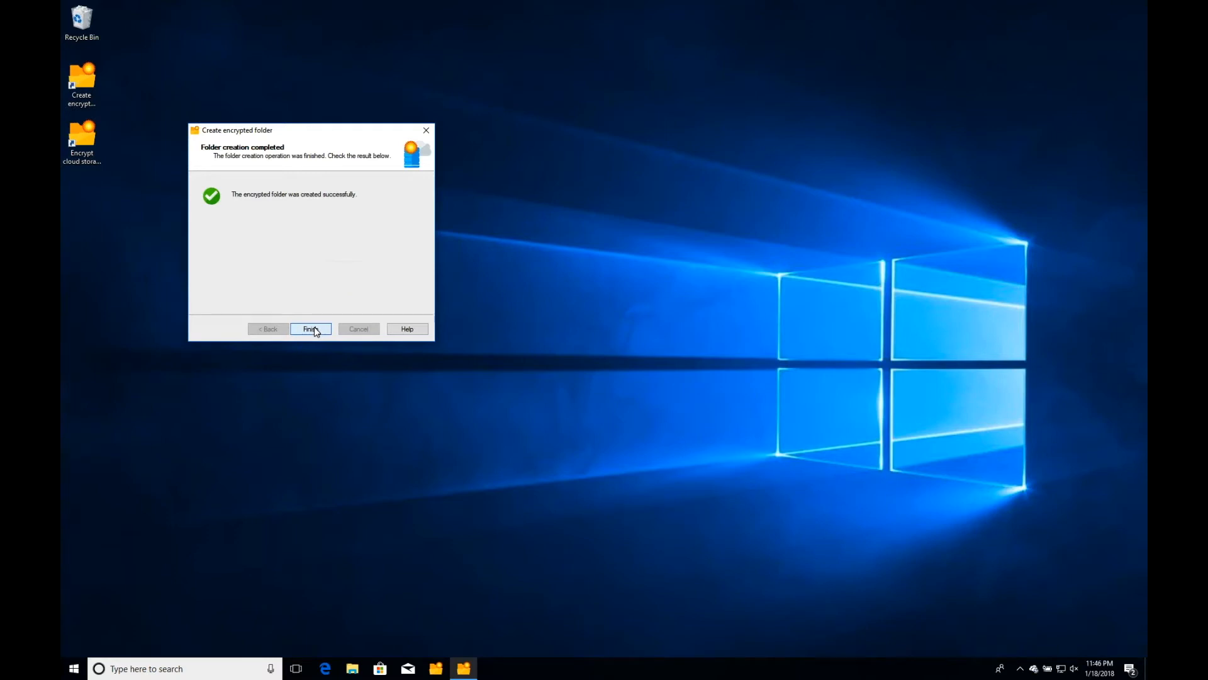
left_click(309, 328)
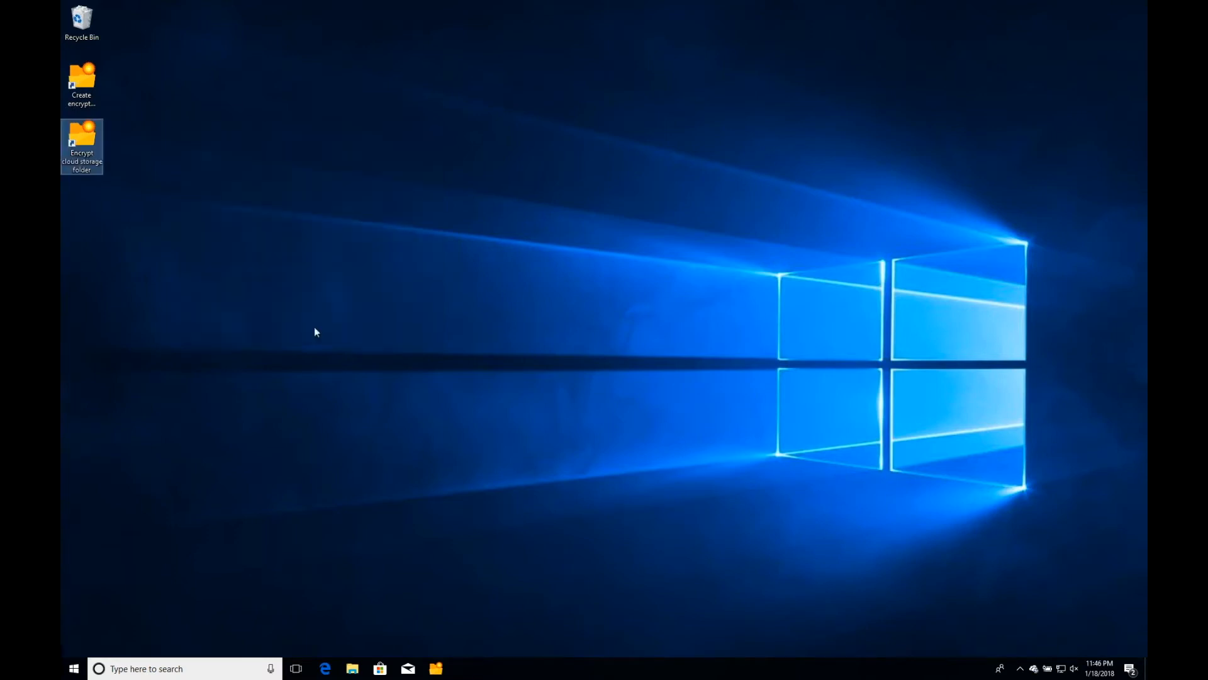
Browse OneDrive to the empty 'Test New Content Video' folder, then head to Documents.
left_click(353, 668)
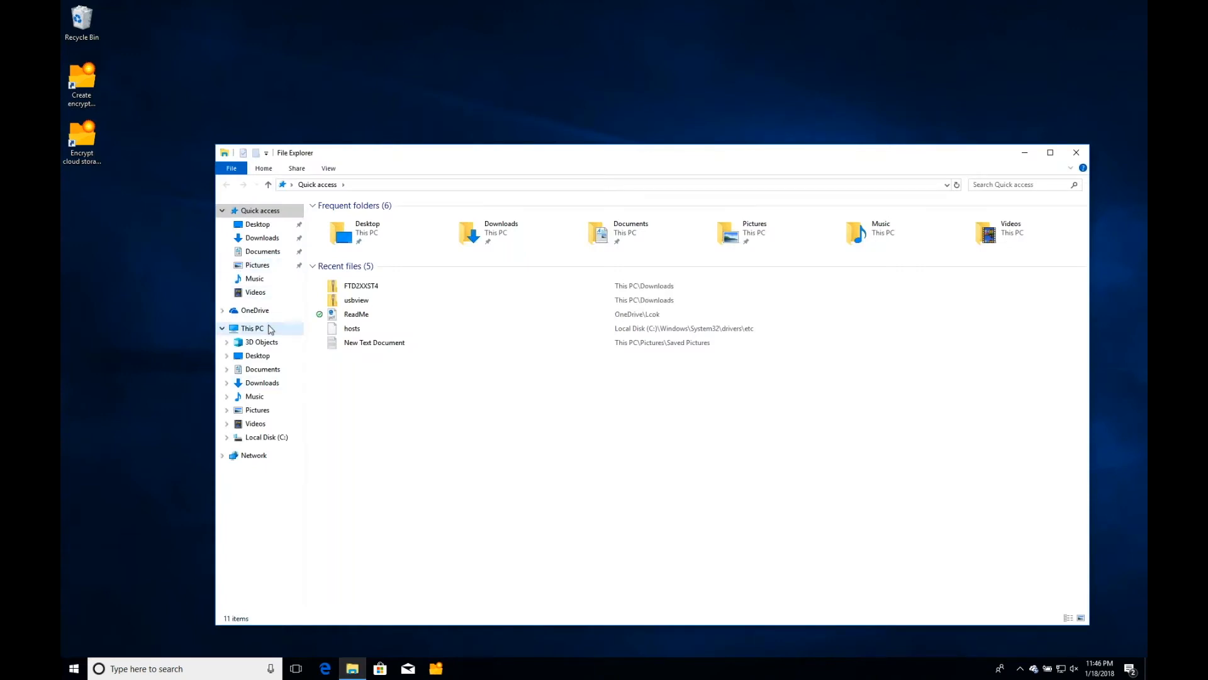
left_click(254, 309)
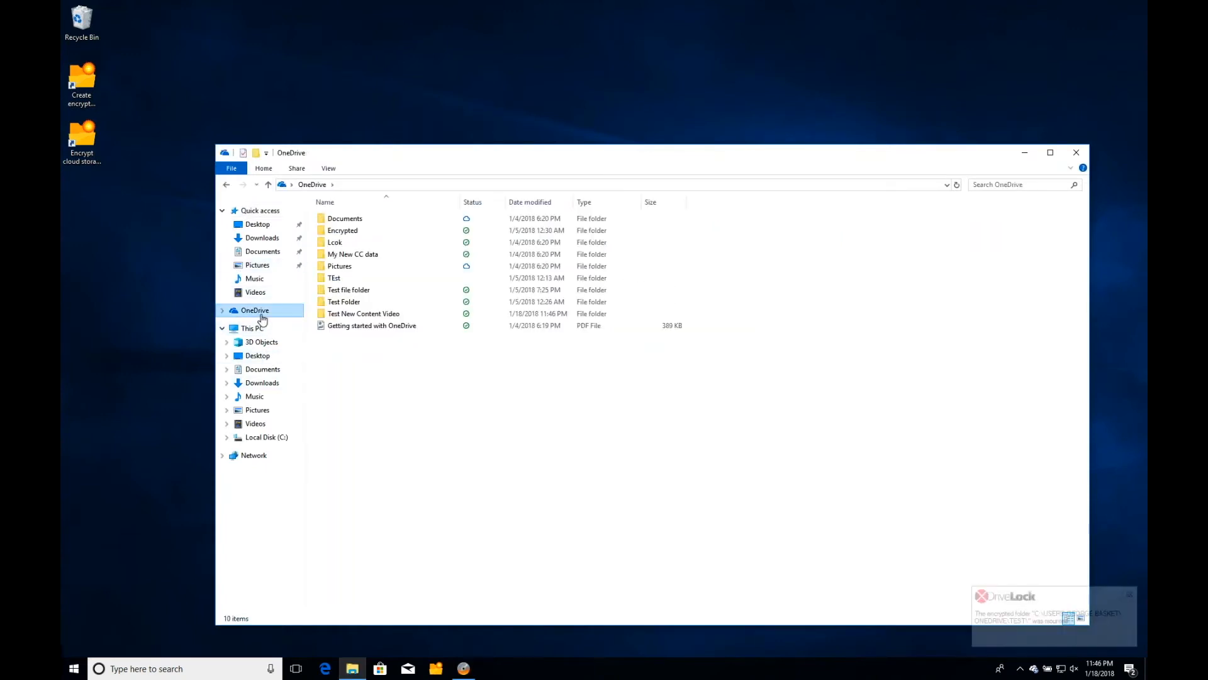
double_click(364, 313)
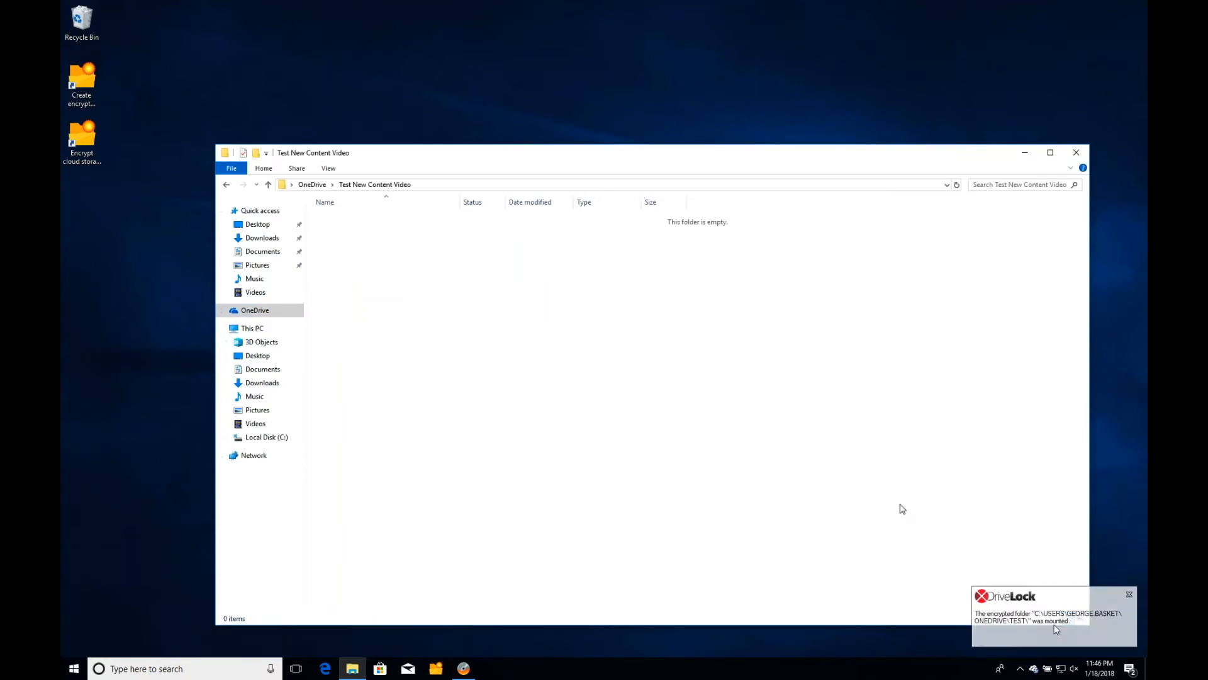
mouse_move(908, 517)
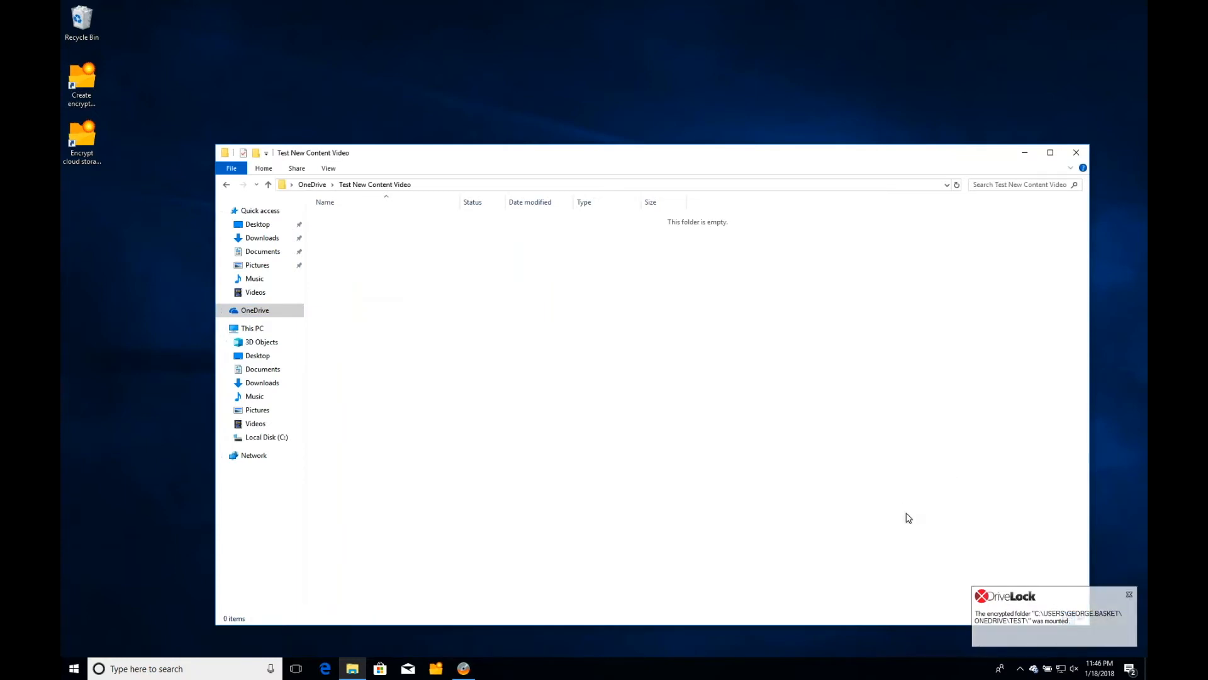
mouse_move(506, 358)
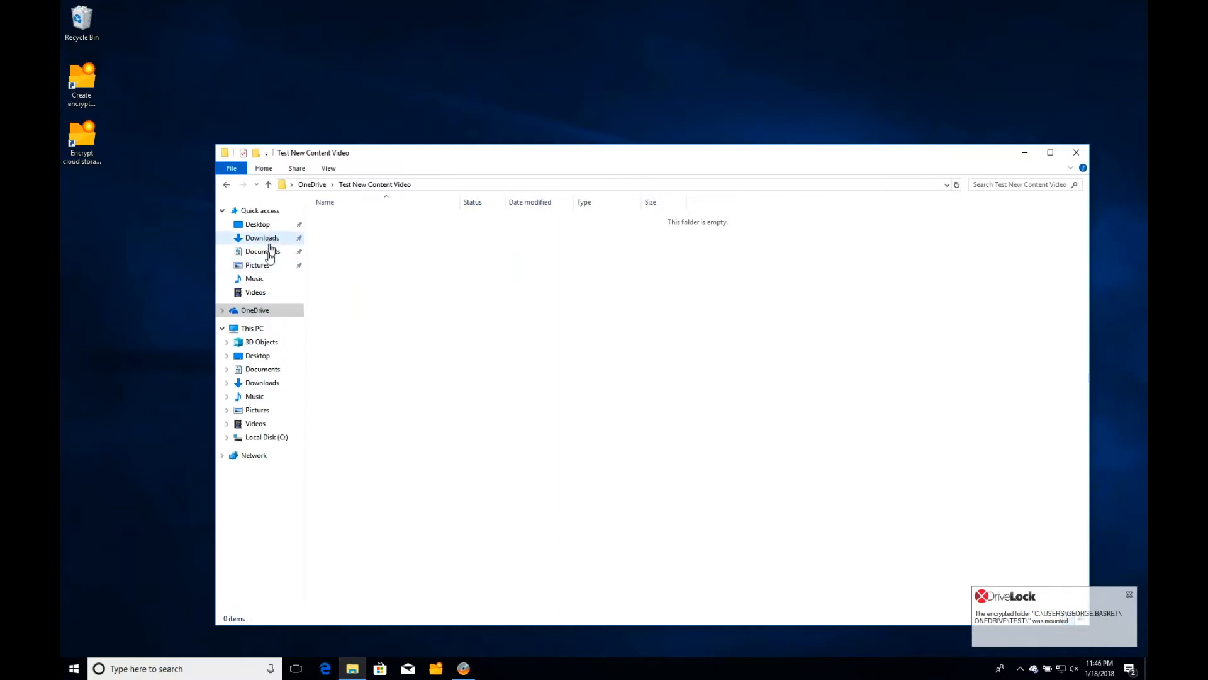
left_click(261, 250)
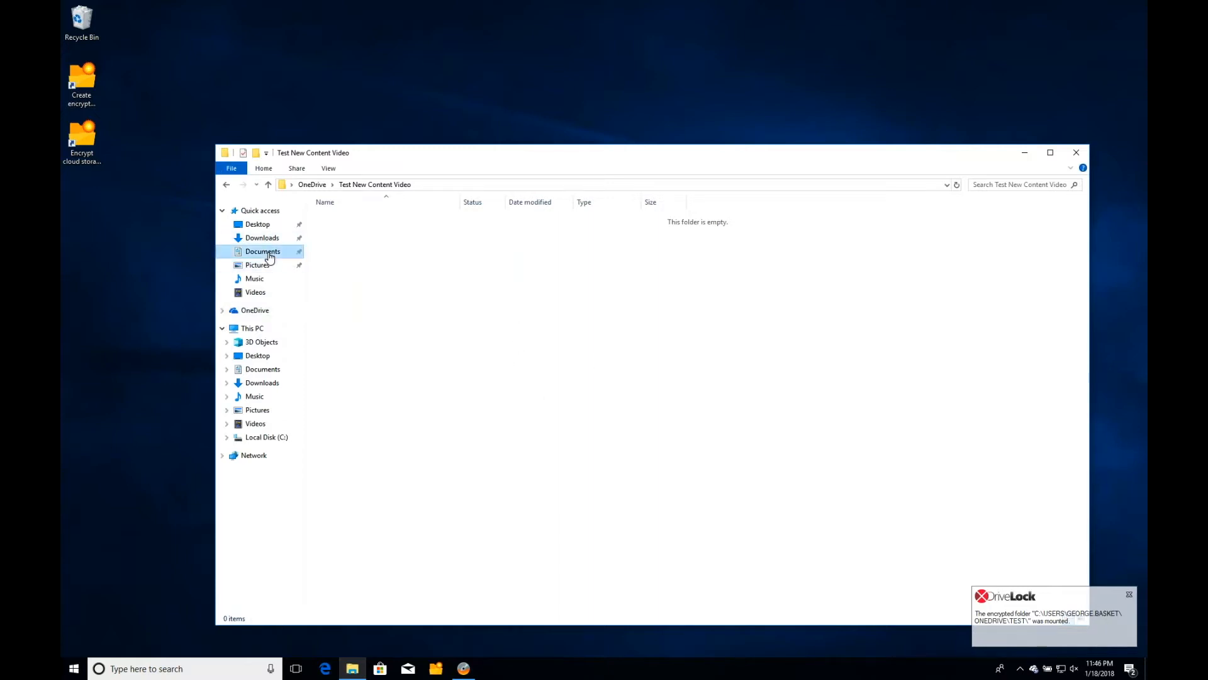
Copy the CitrixLogs folder from Documents and return to the empty encrypted folder.
left_click(262, 251)
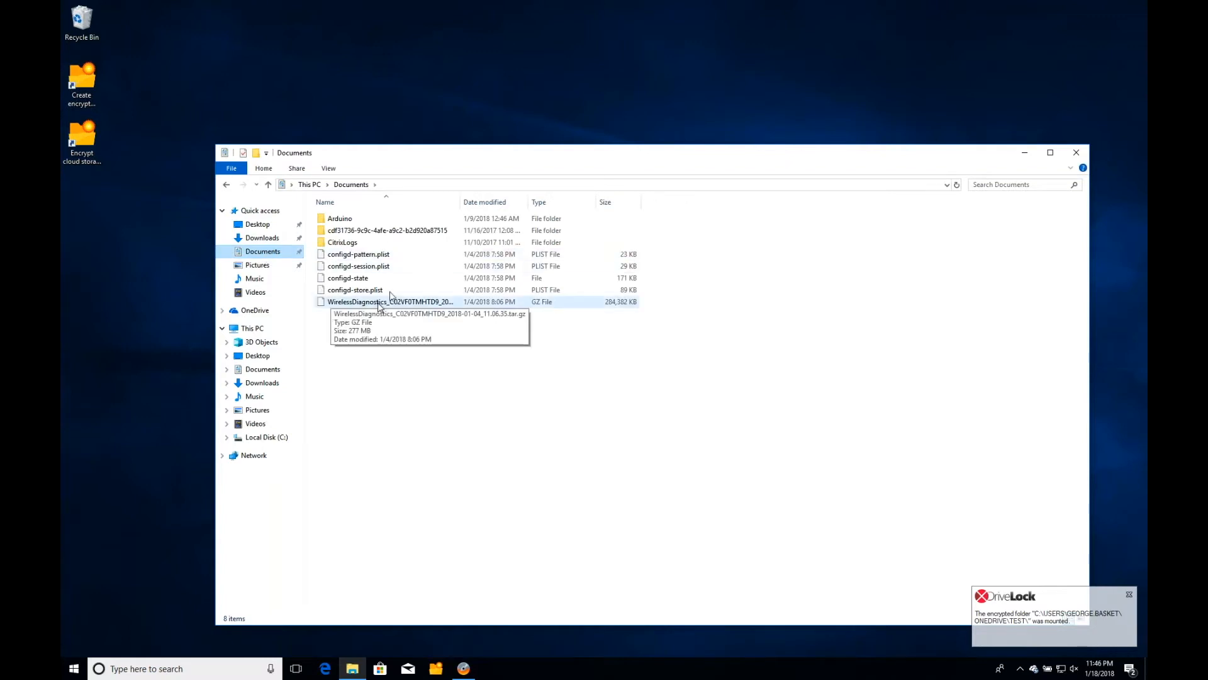
left_click(341, 243)
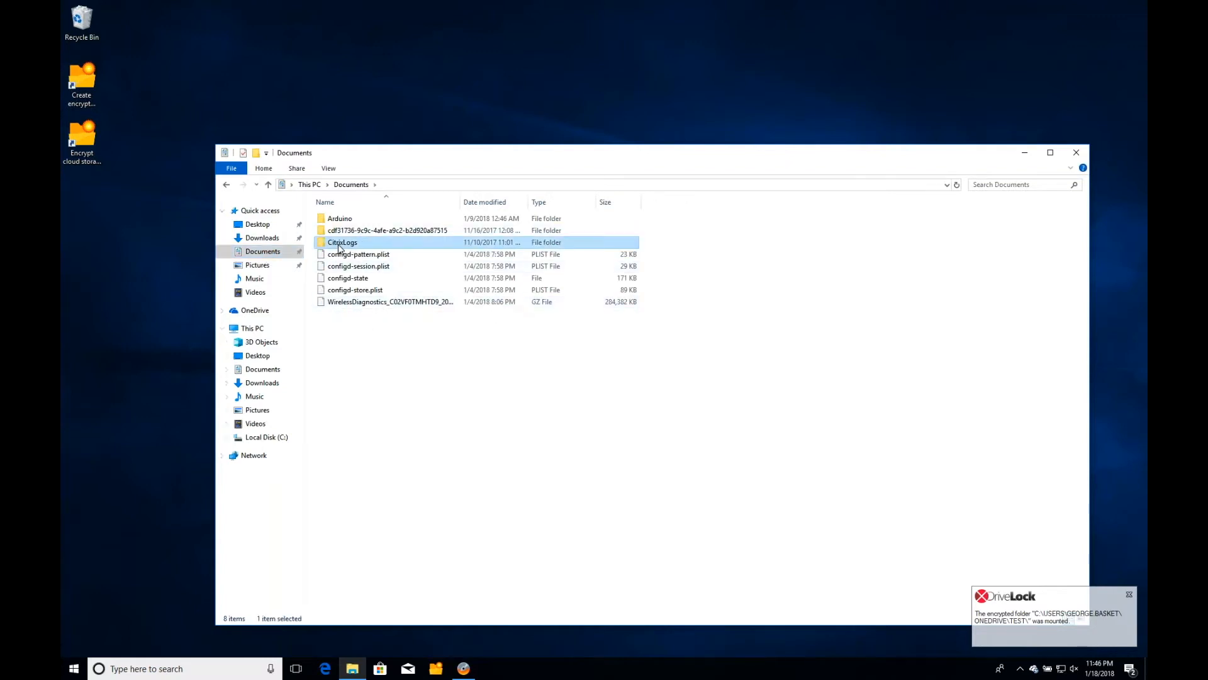
right_click(341, 243)
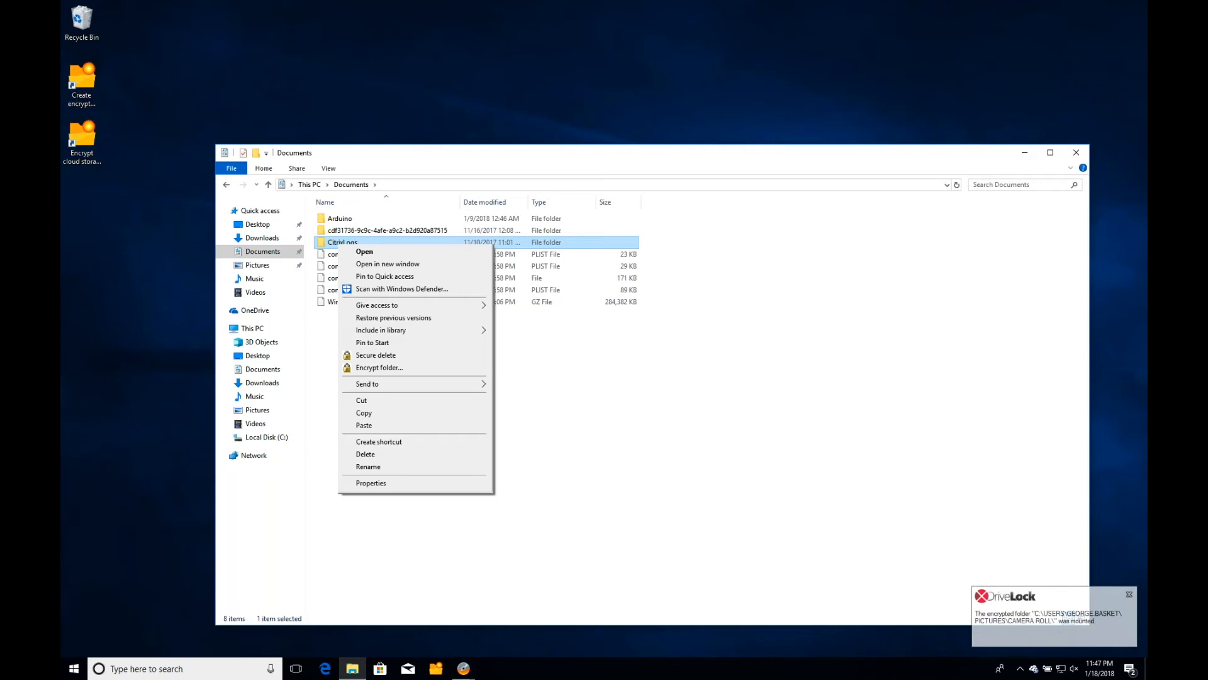
left_click(478, 360)
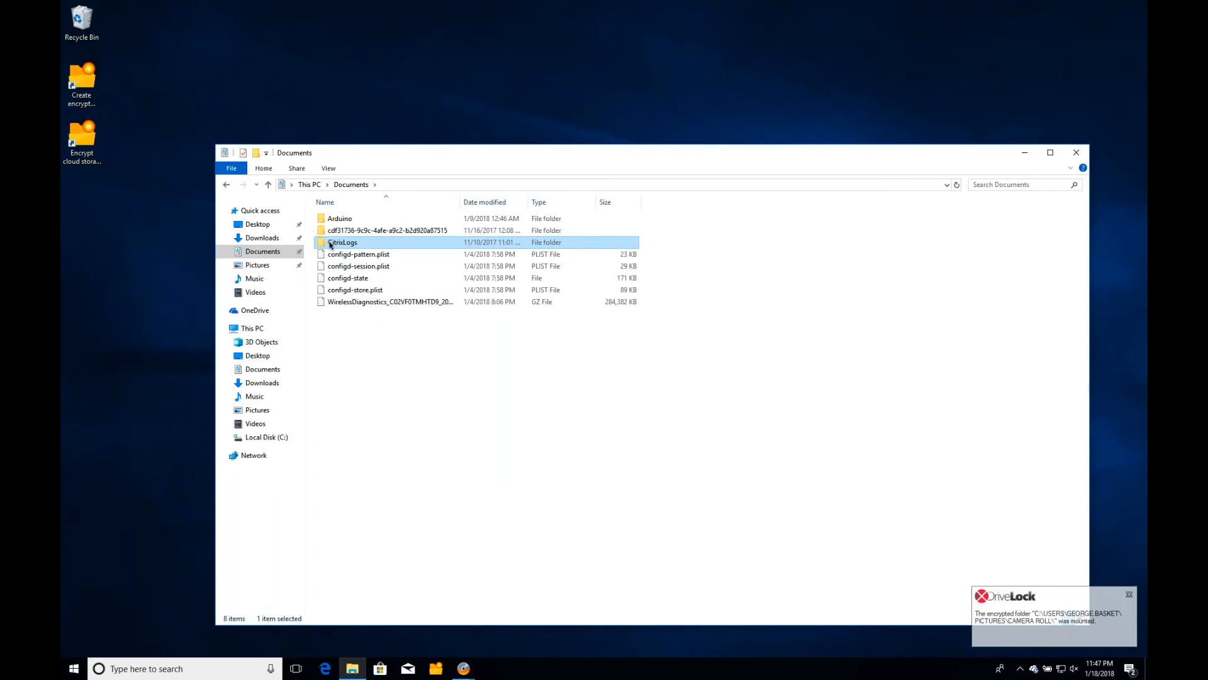
right_click(341, 243)
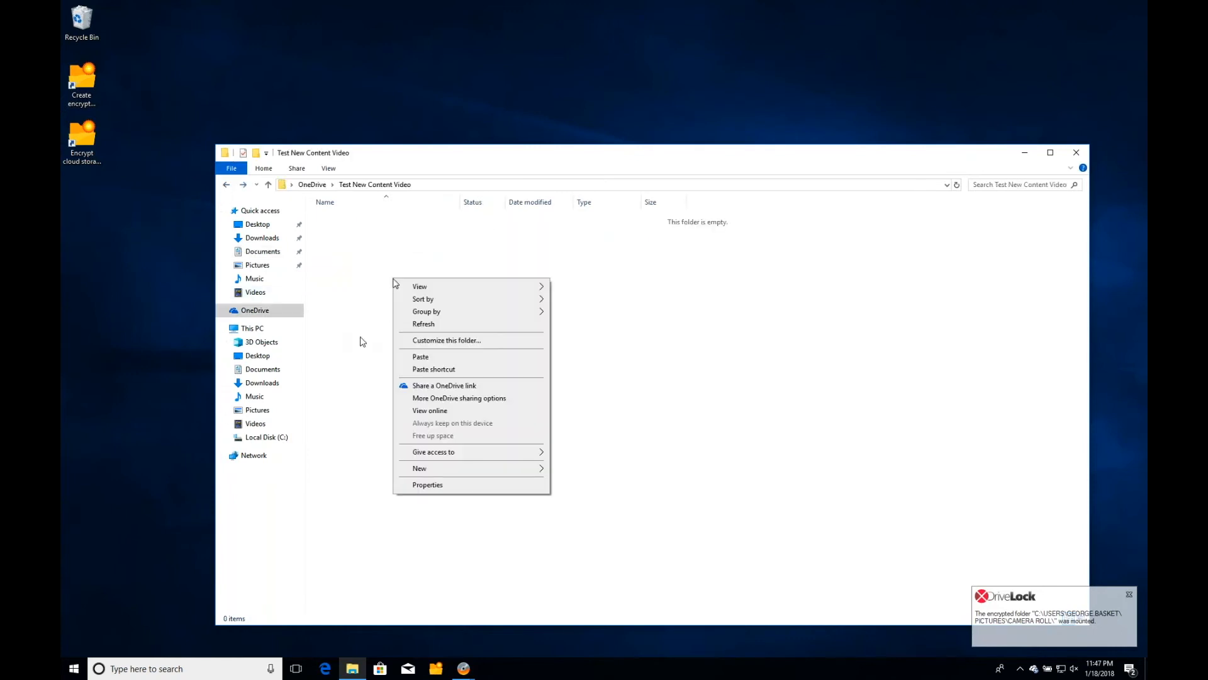
Paste CitrixLogs into 'Test New Content Video' and go back to the OneDrive root.
left_click(431, 359)
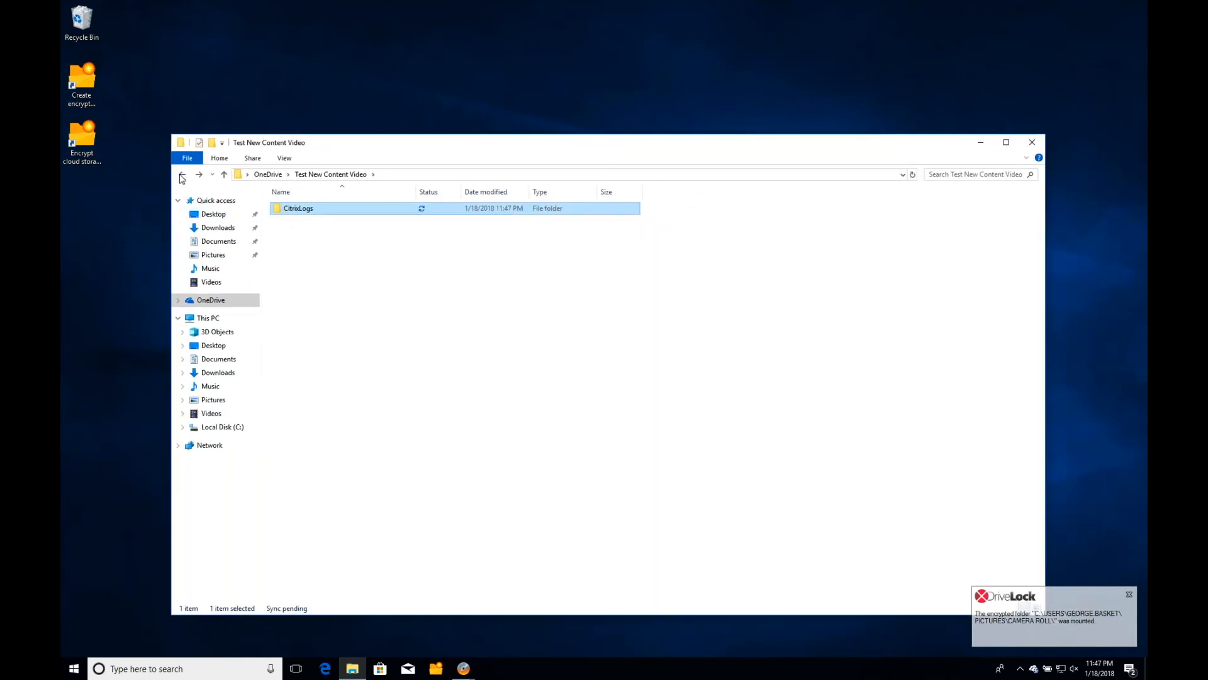
left_click(182, 174)
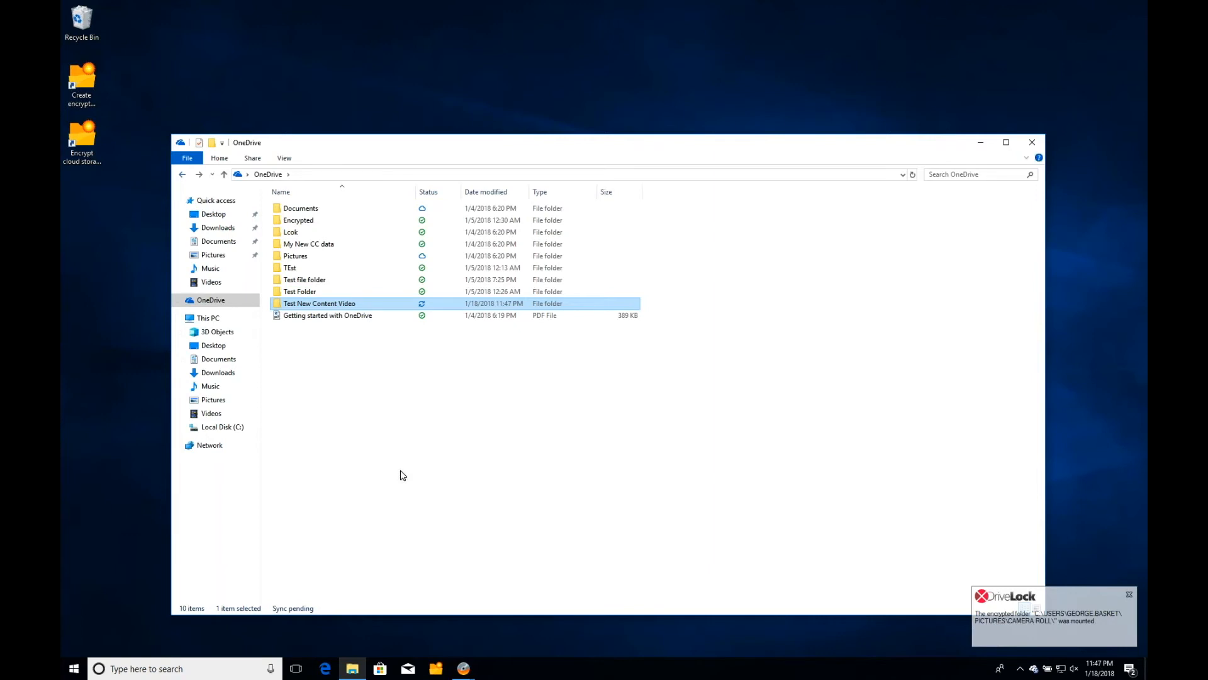
Select the 'Getting started with OneDrive' PDF and bring up its copy actions.
left_click(327, 314)
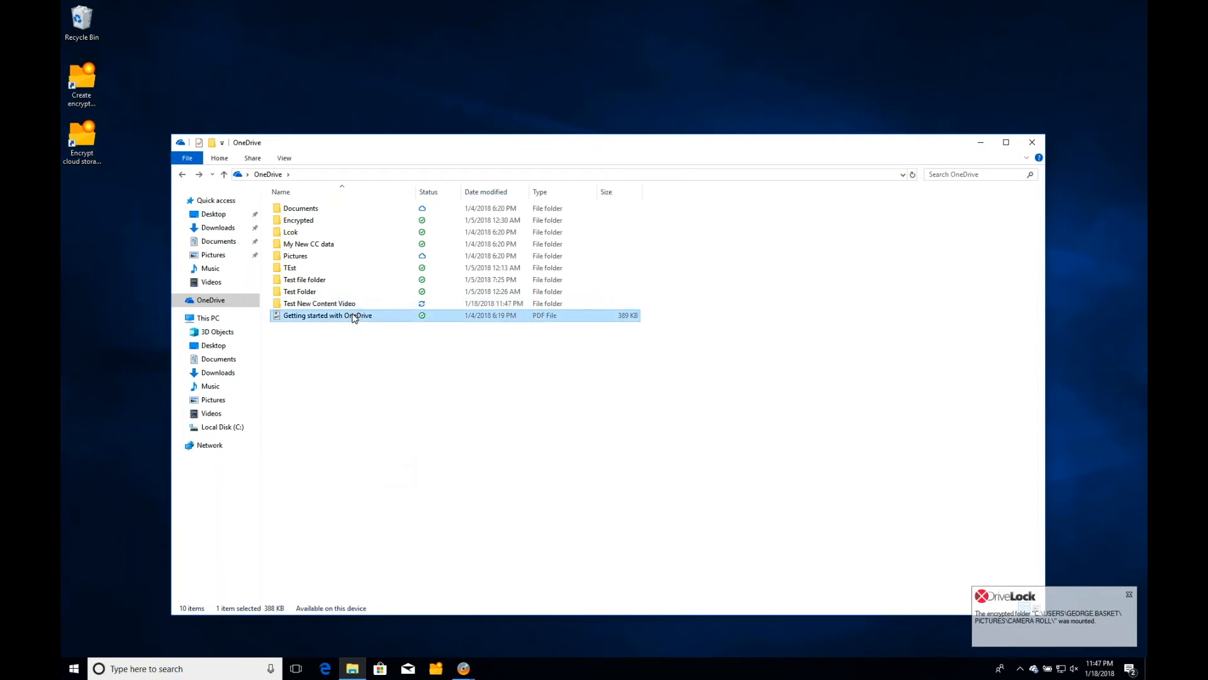
right_click(352, 315)
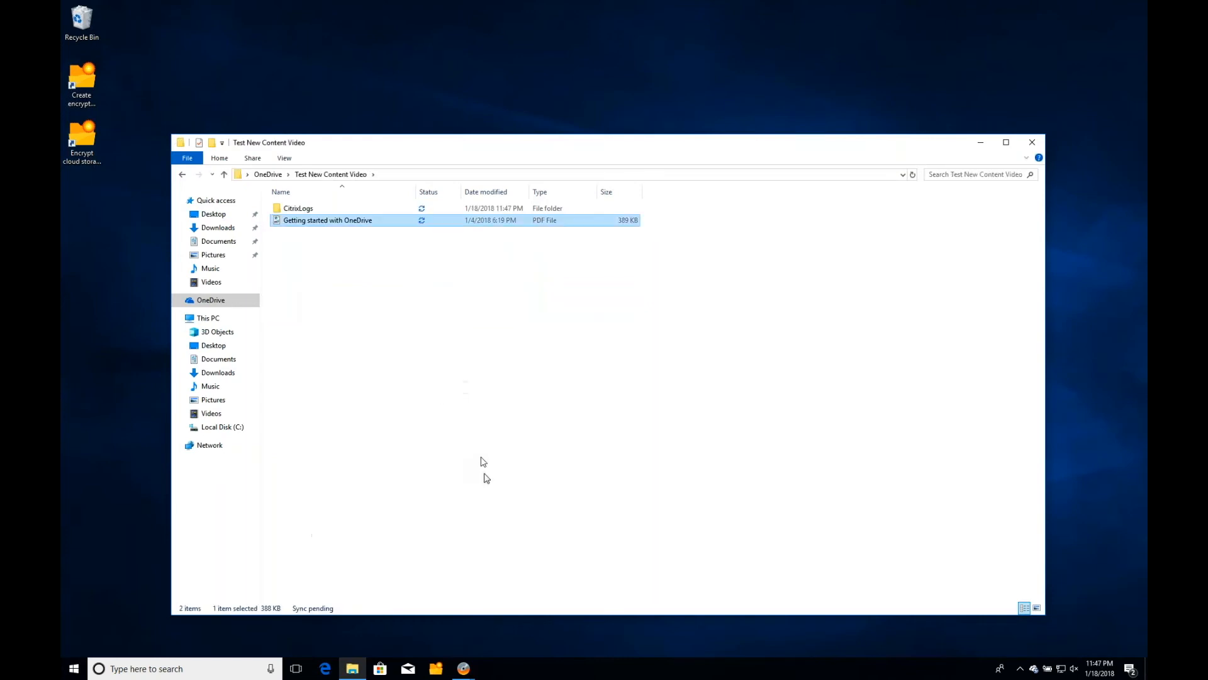
mouse_move(483, 462)
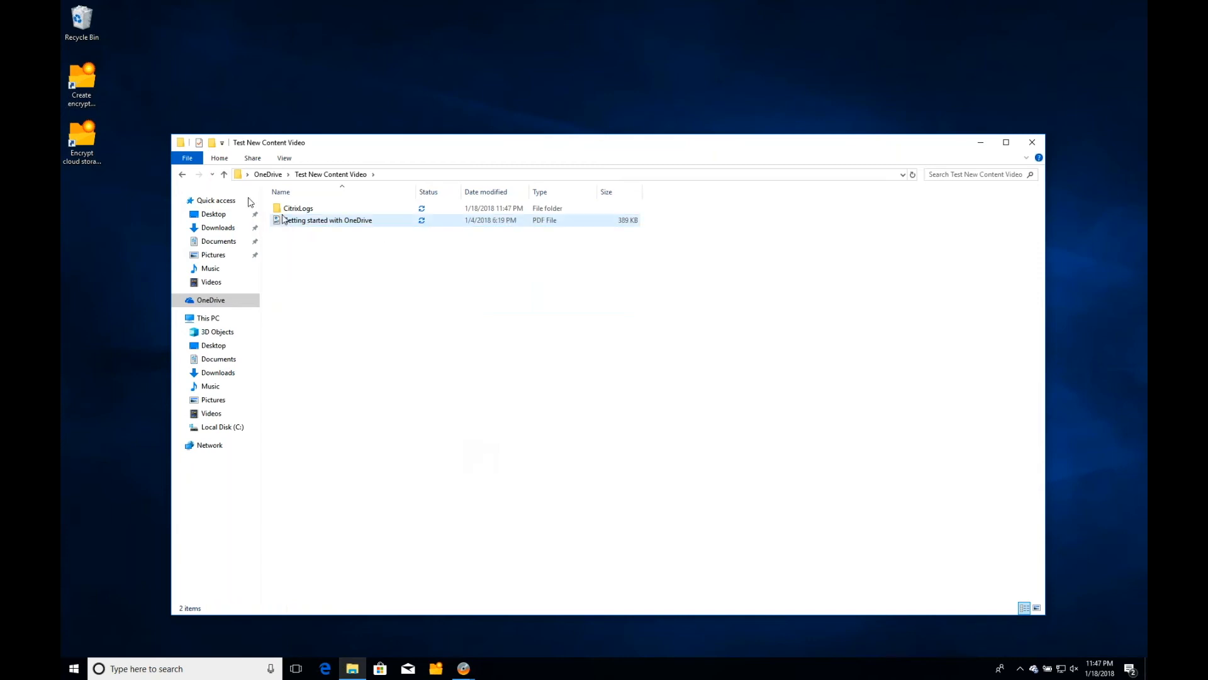
Go back from the encrypted folder to the OneDrive root listing.
left_click(267, 174)
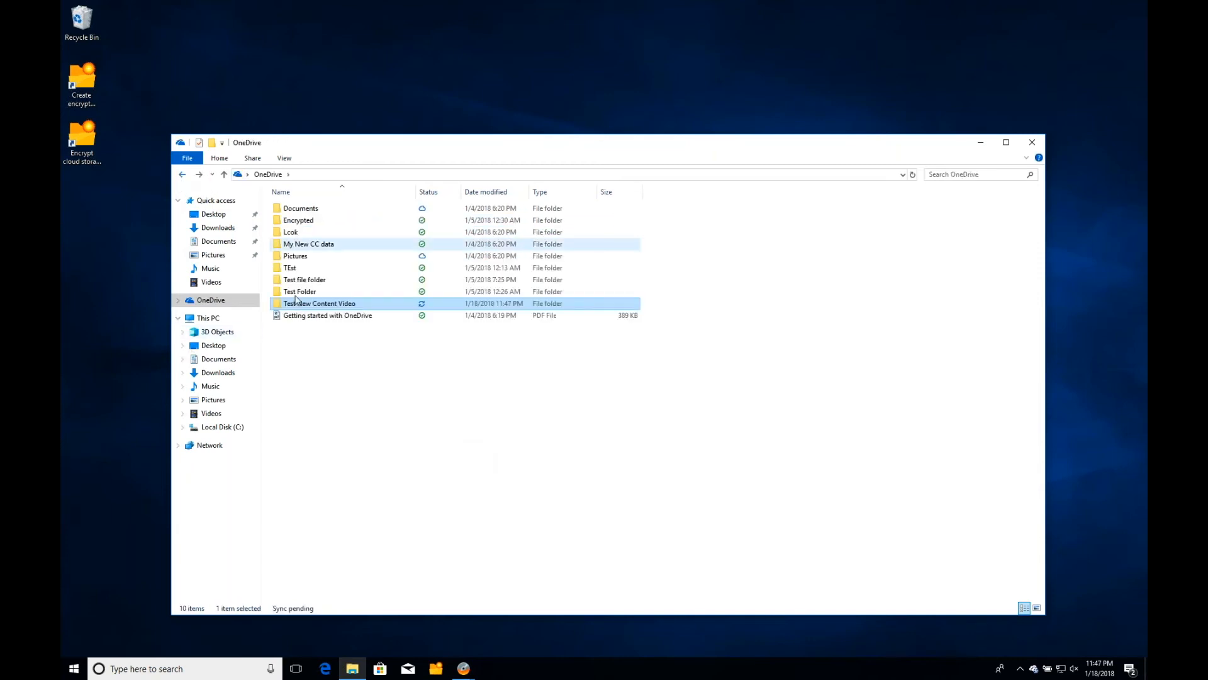
mouse_move(318, 304)
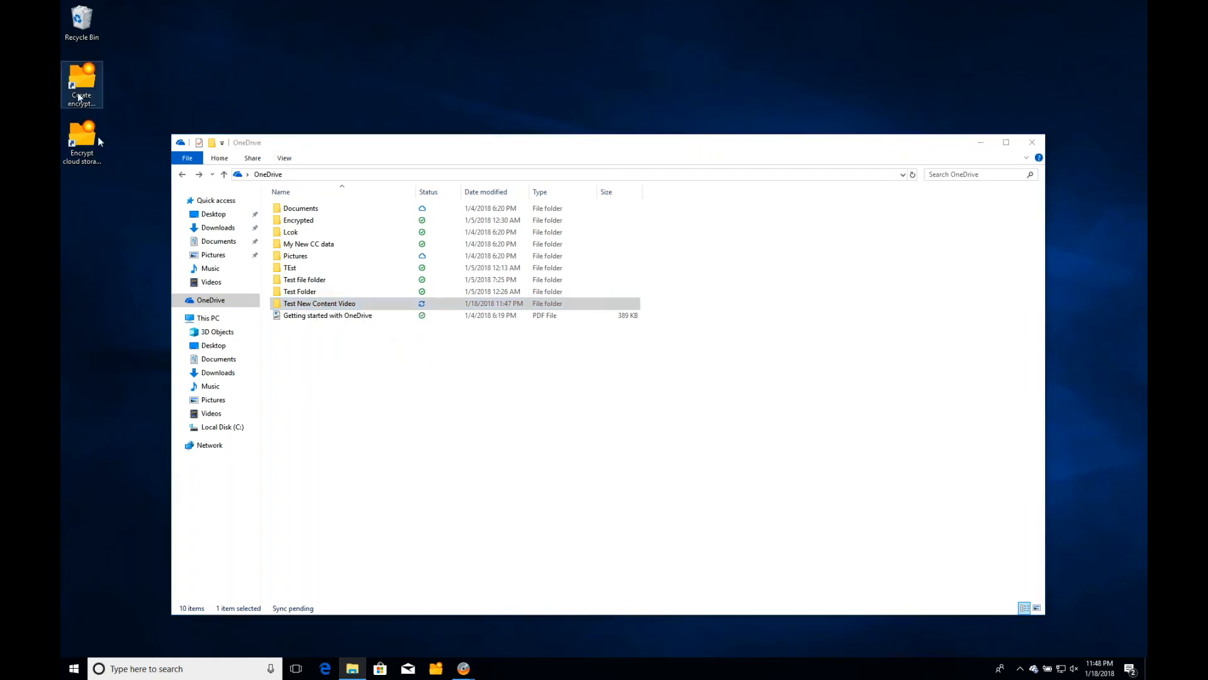
Launch the Create encrypted folder wizard from its desktop shortcut.
left_click(81, 78)
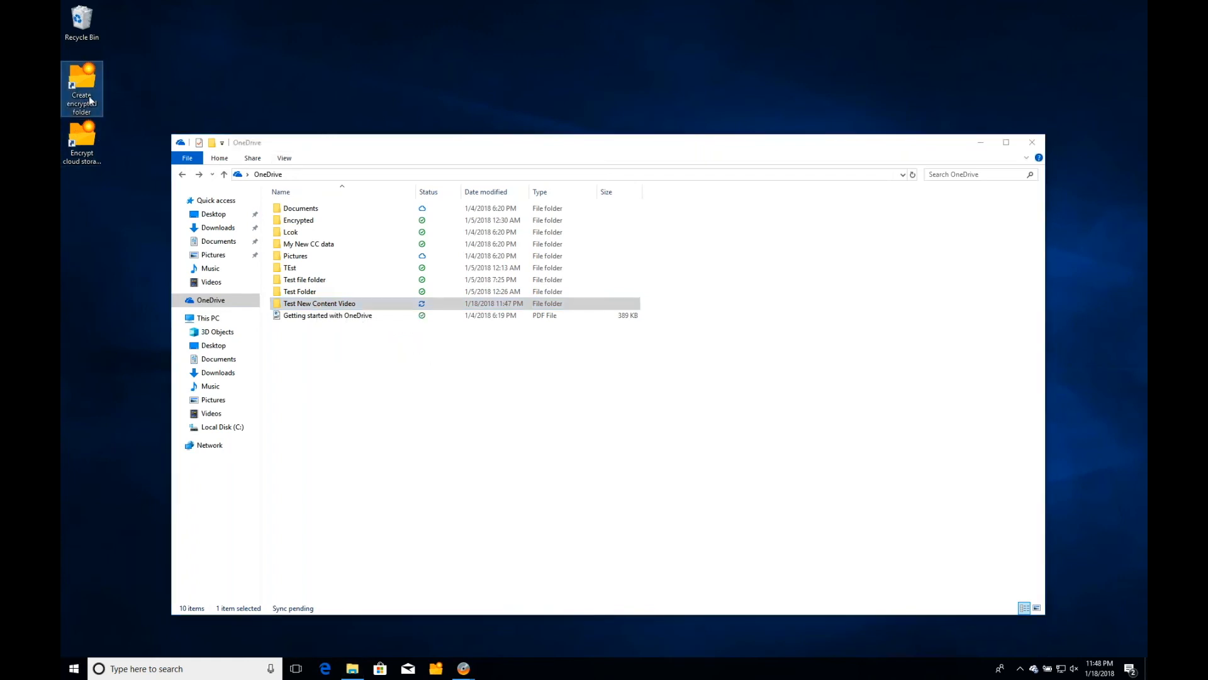
double_click(81, 82)
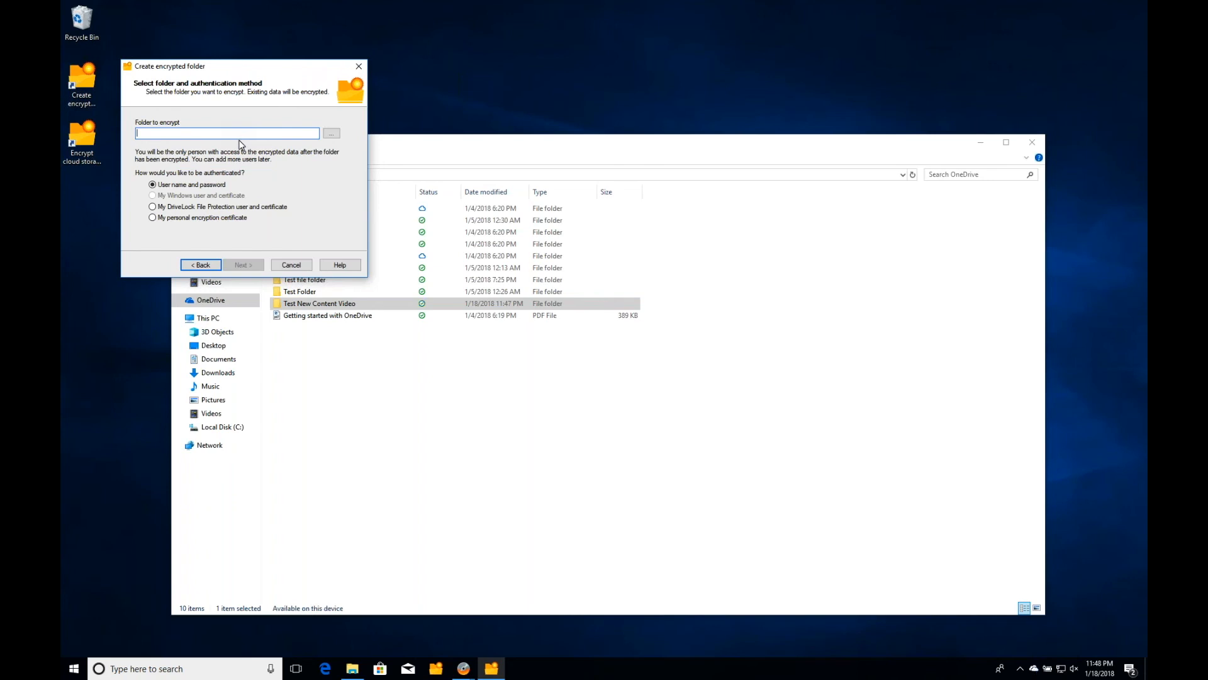
mouse_move(357, 65)
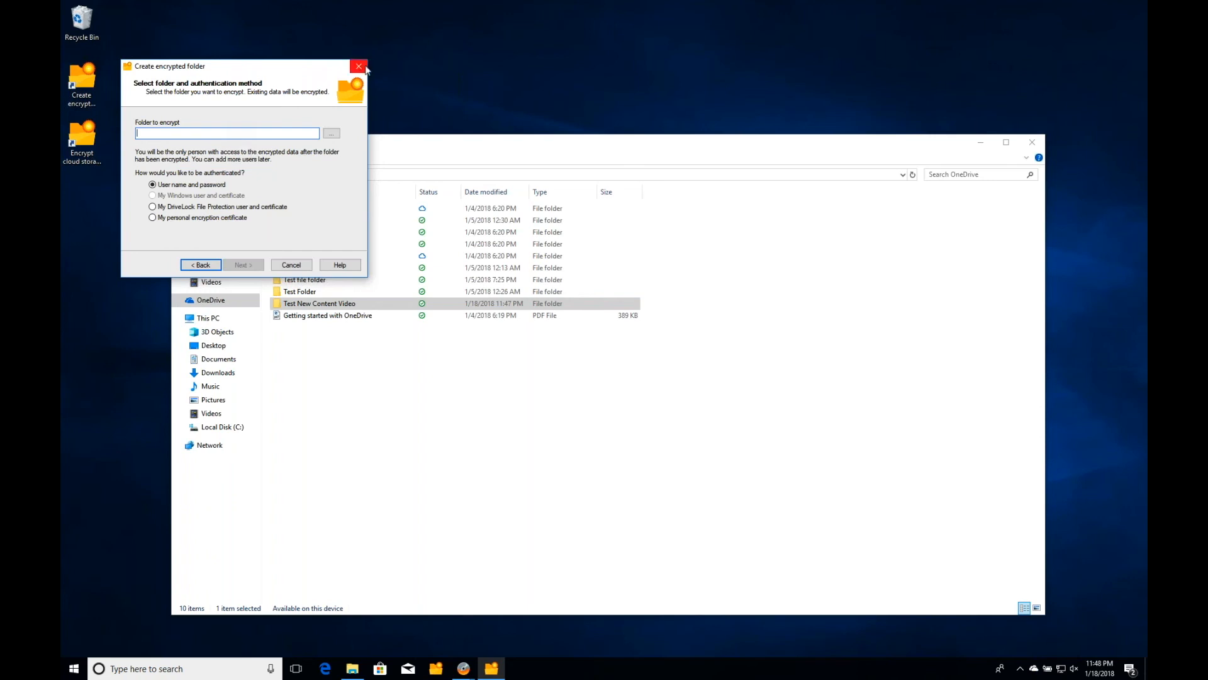